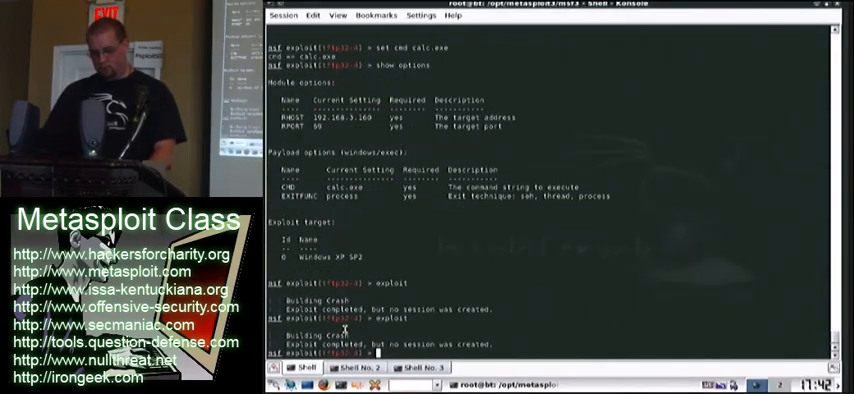
- Switch to Shell No. 2 and run the pending cd command at its prompt
click(356, 369)
text(cd /p)
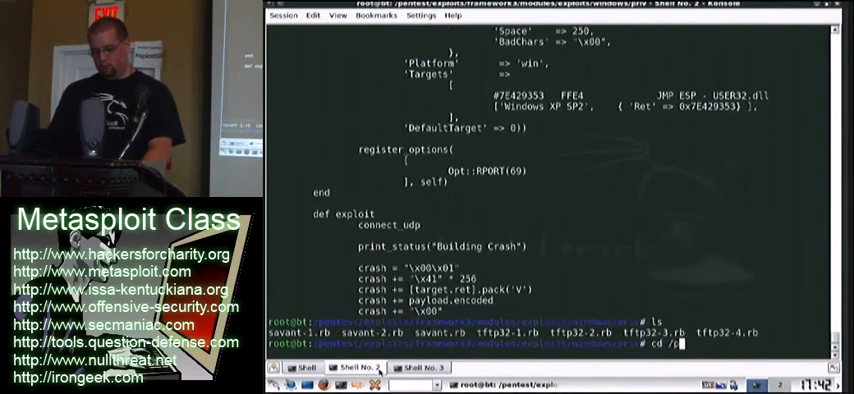
key(Return)
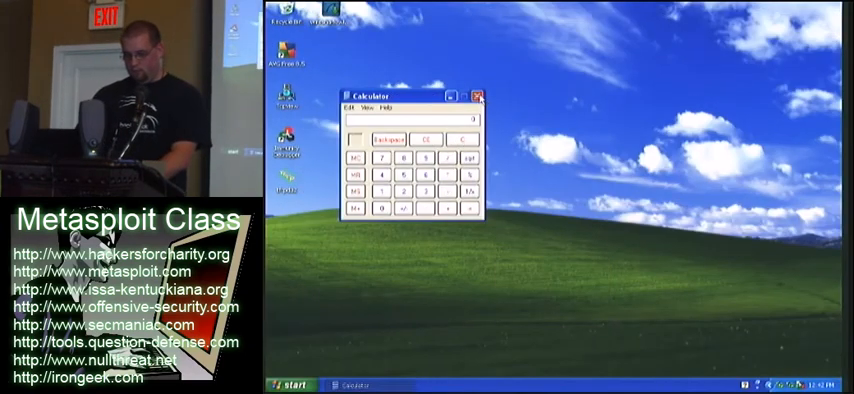
- Close the exploit-launched Calculator window on the Windows XP desktop
click(294, 386)
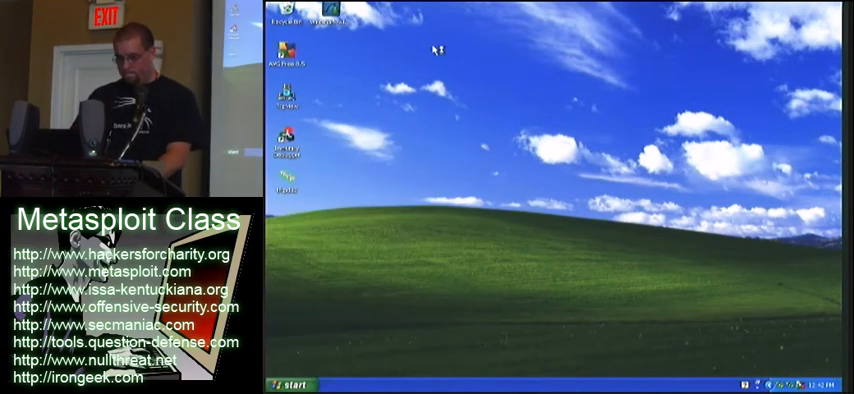
mouse_move(435, 50)
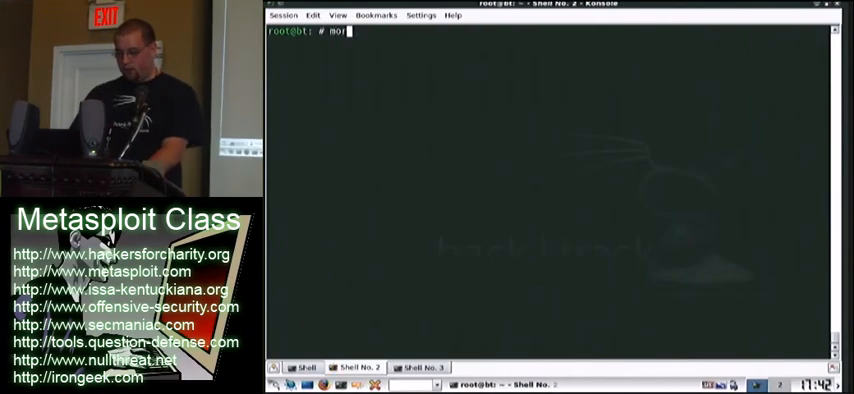
- List home-folder files with 'more' and complete the tshank-shell.py file name
key(Return)
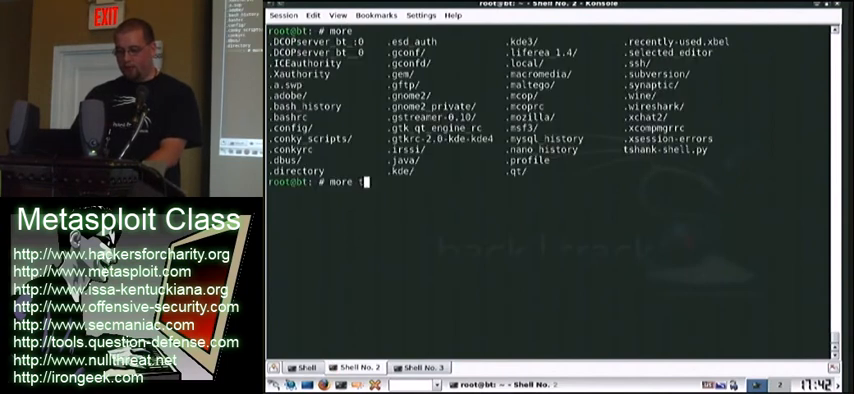
key(Return)
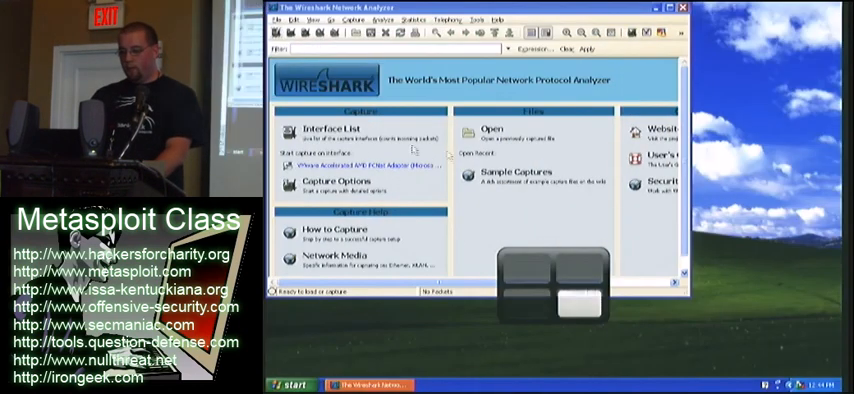
click(350, 163)
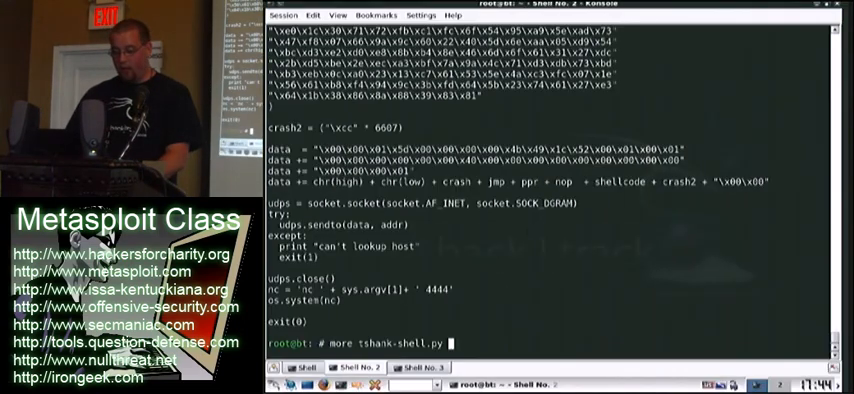
- Type the command ./tshank-shell.py 192.168.3.1 targeting the XP machine
text(./ths)
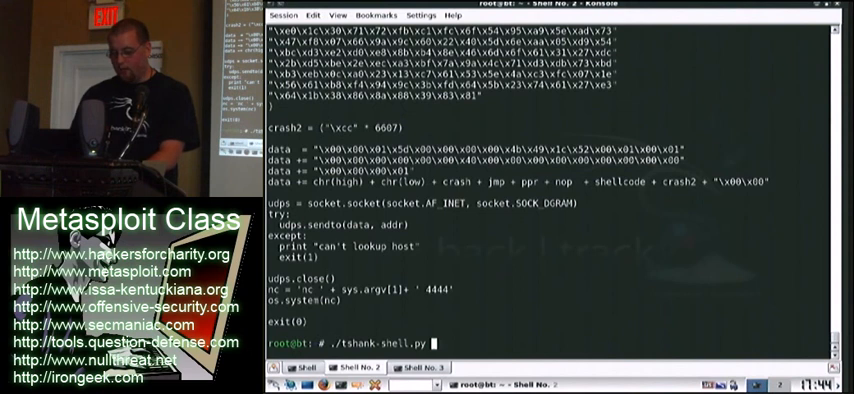
text(192.1)
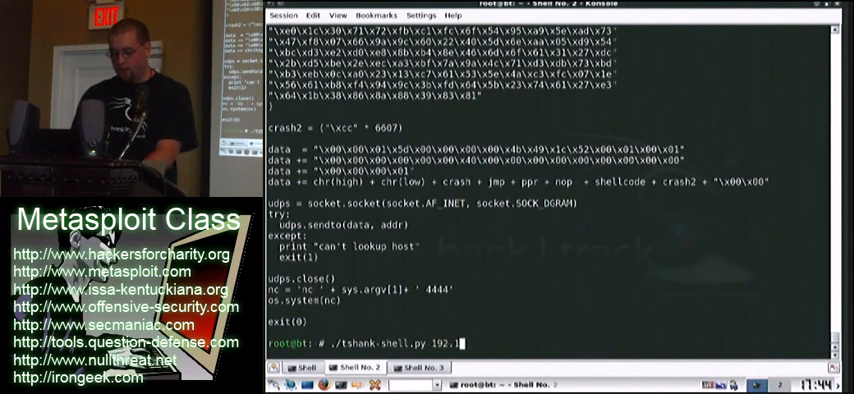
text(168.3.1)
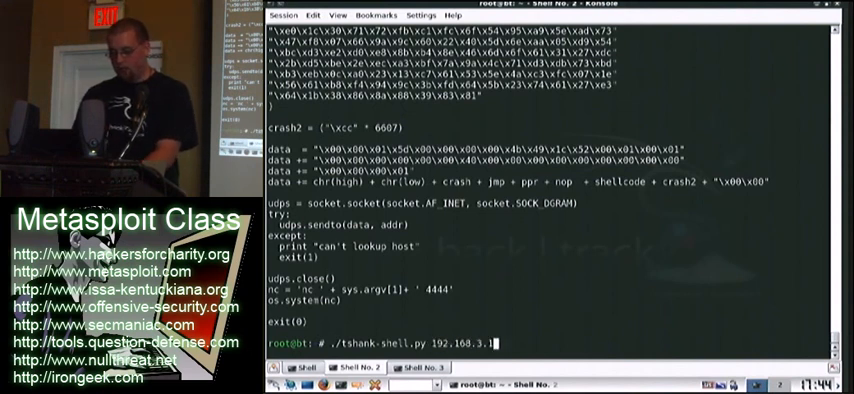